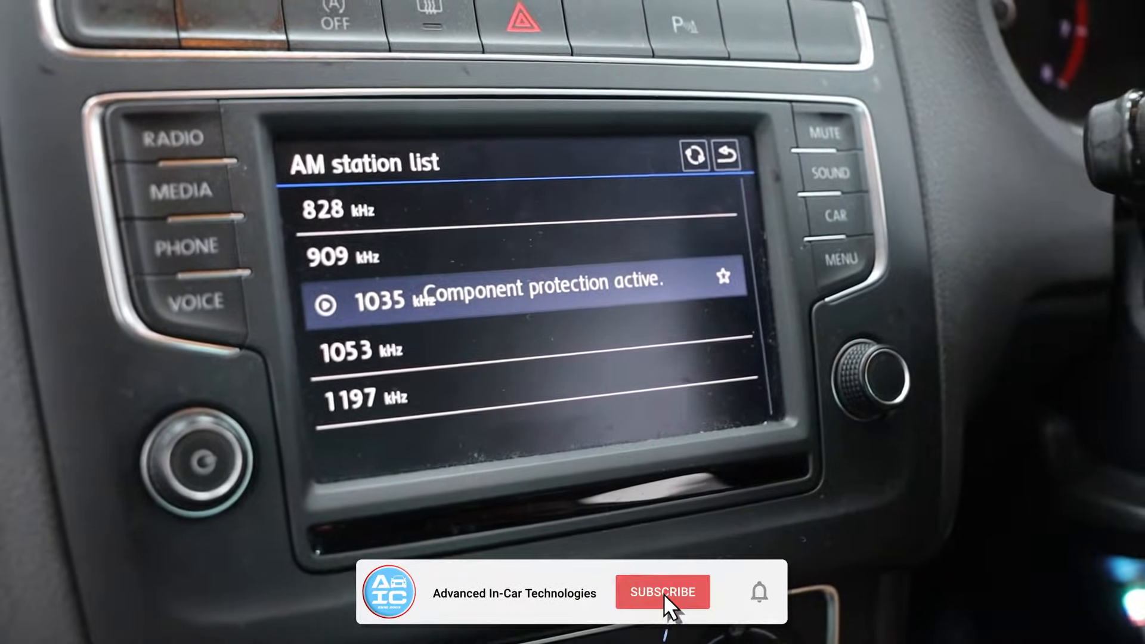
# Dismiss the release notes and accept the startup warnings and notes.
pyautogui.click(662, 593)
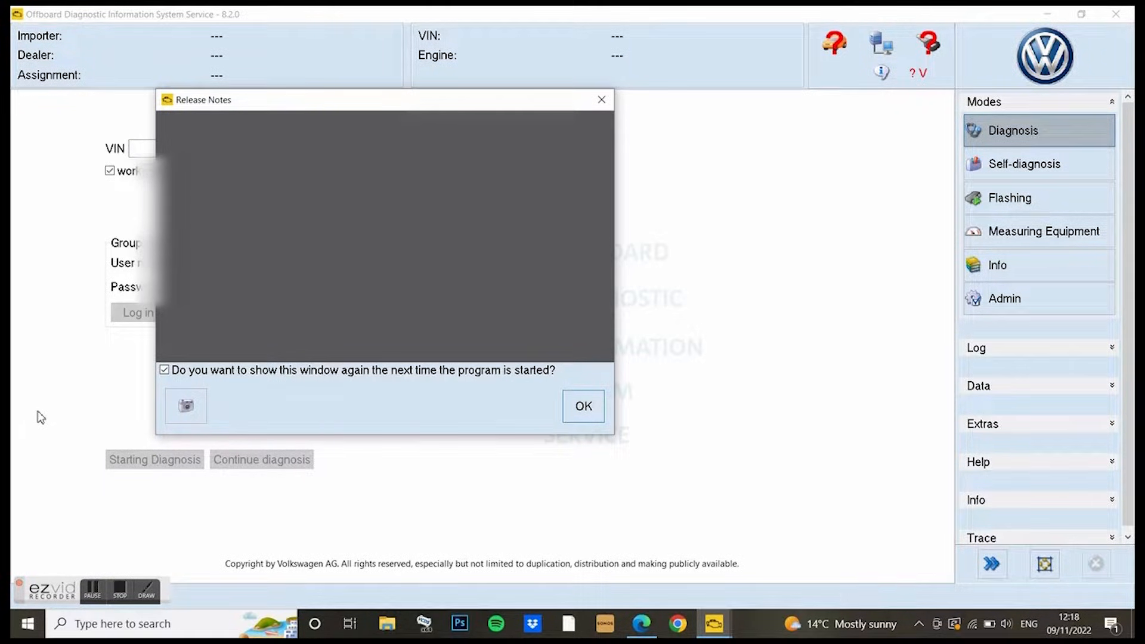
pyautogui.click(582, 406)
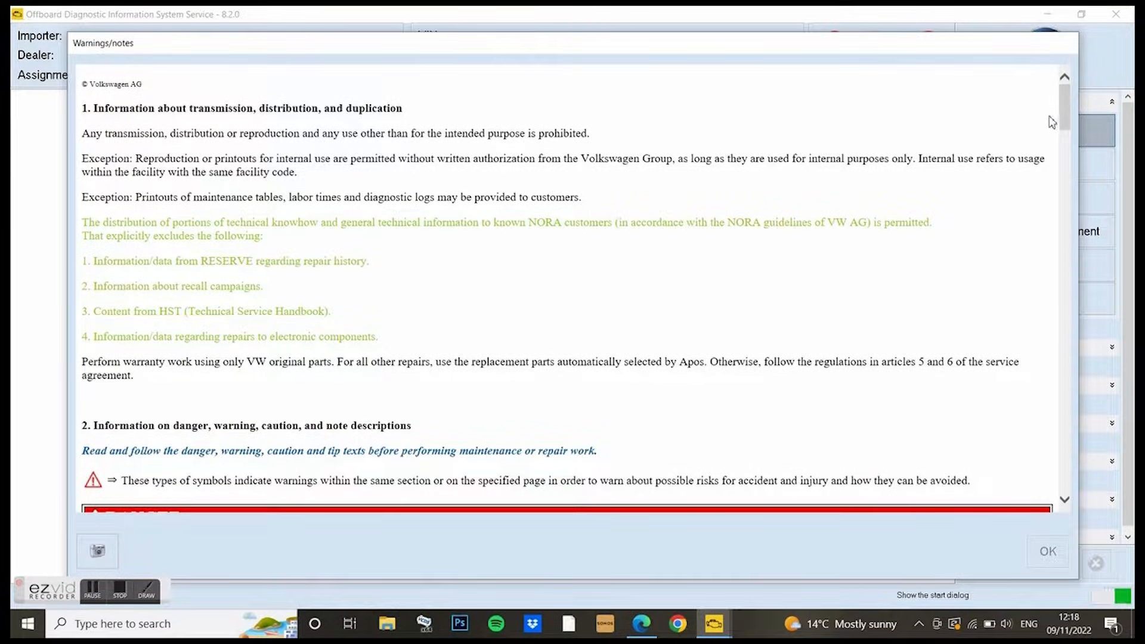
pyautogui.scroll(-3)
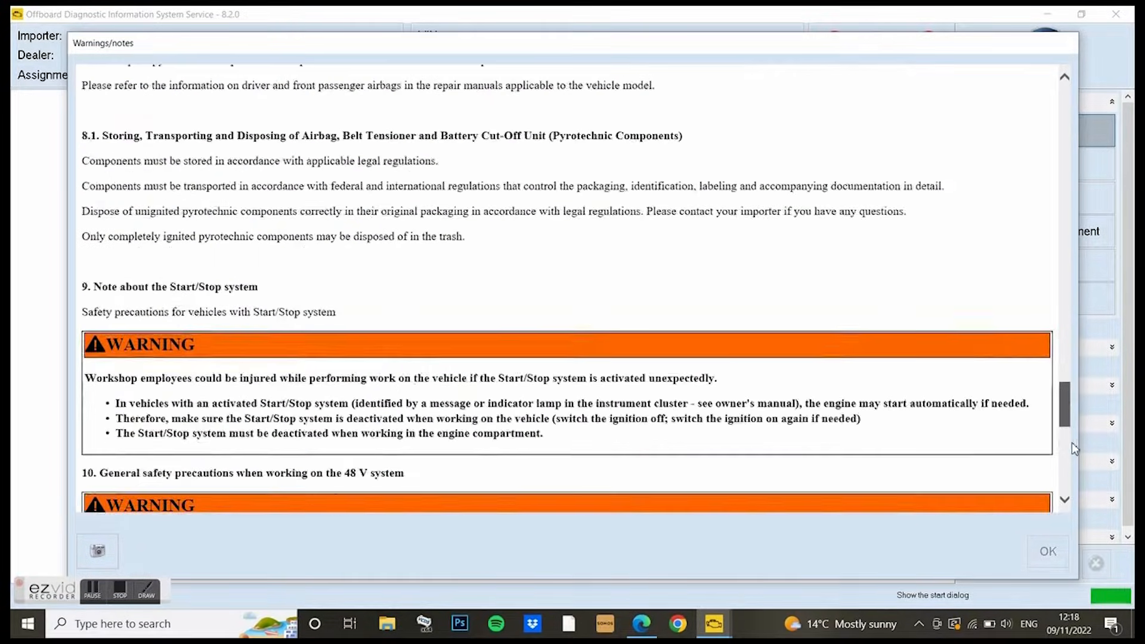
pyautogui.scroll(-3)
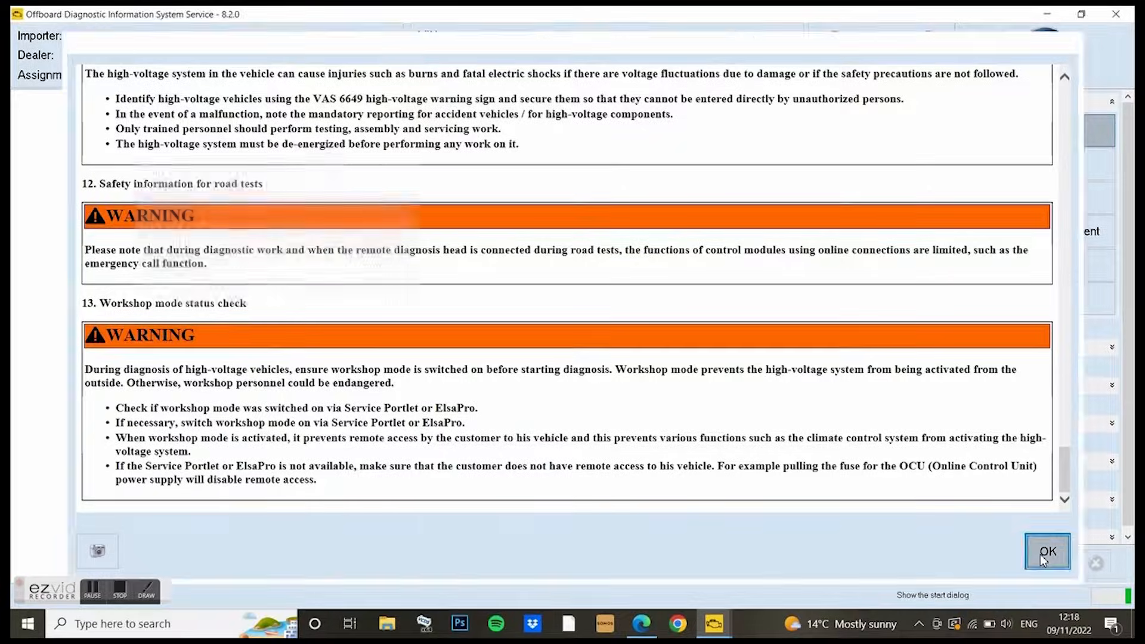
pyautogui.click(1048, 551)
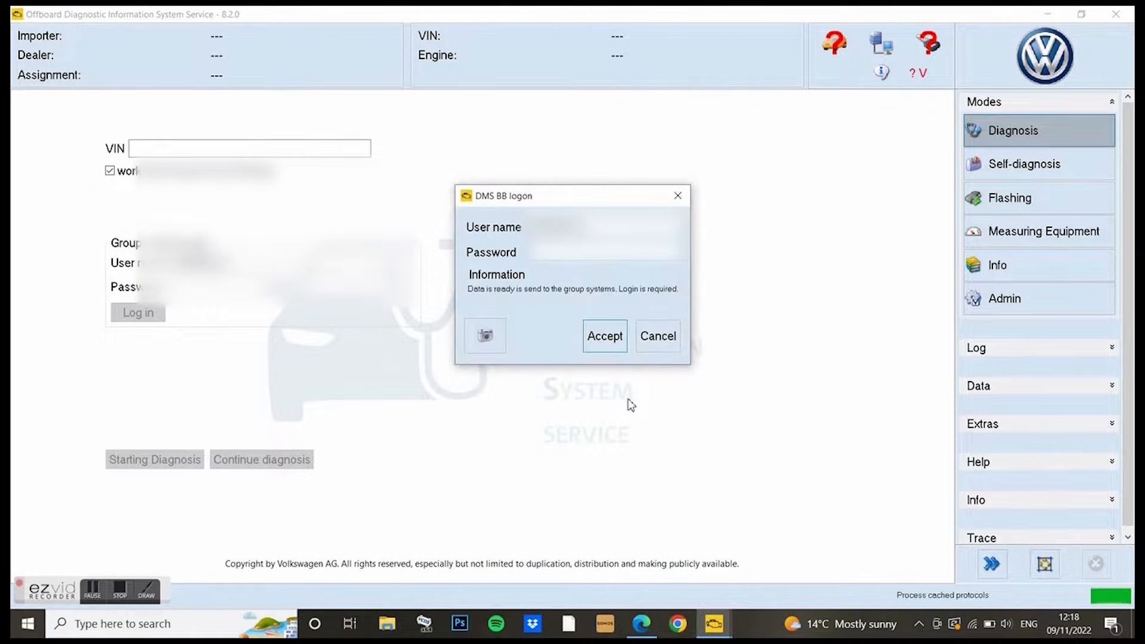
# Accept the DMS BB logon, log in to the group system and start a new diagnosis.
pyautogui.click(604, 336)
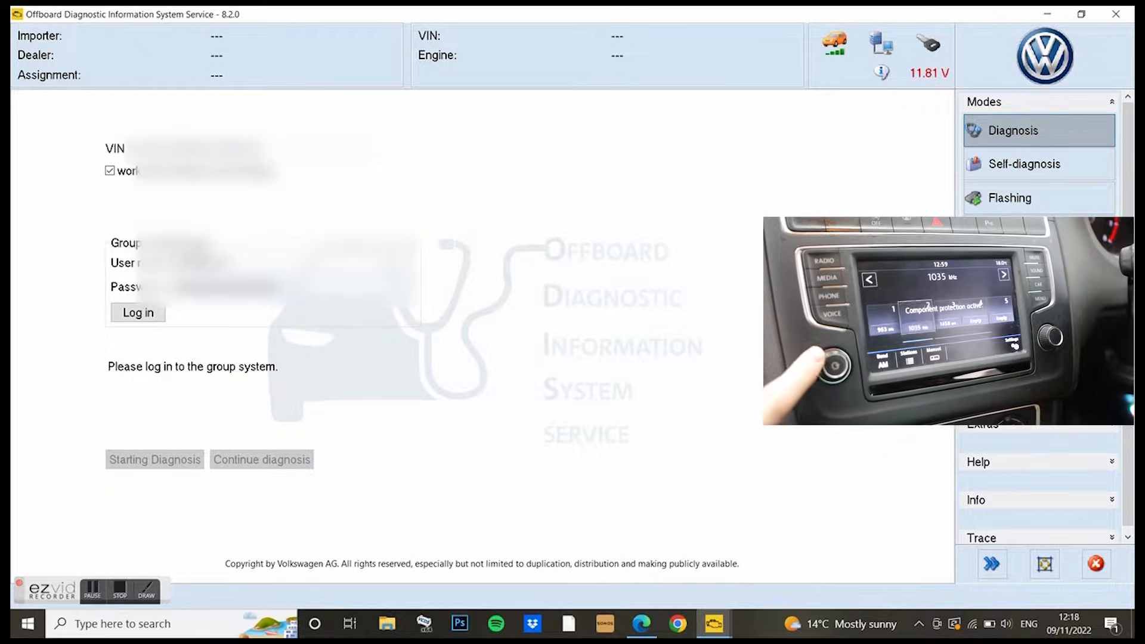
pyautogui.click(137, 313)
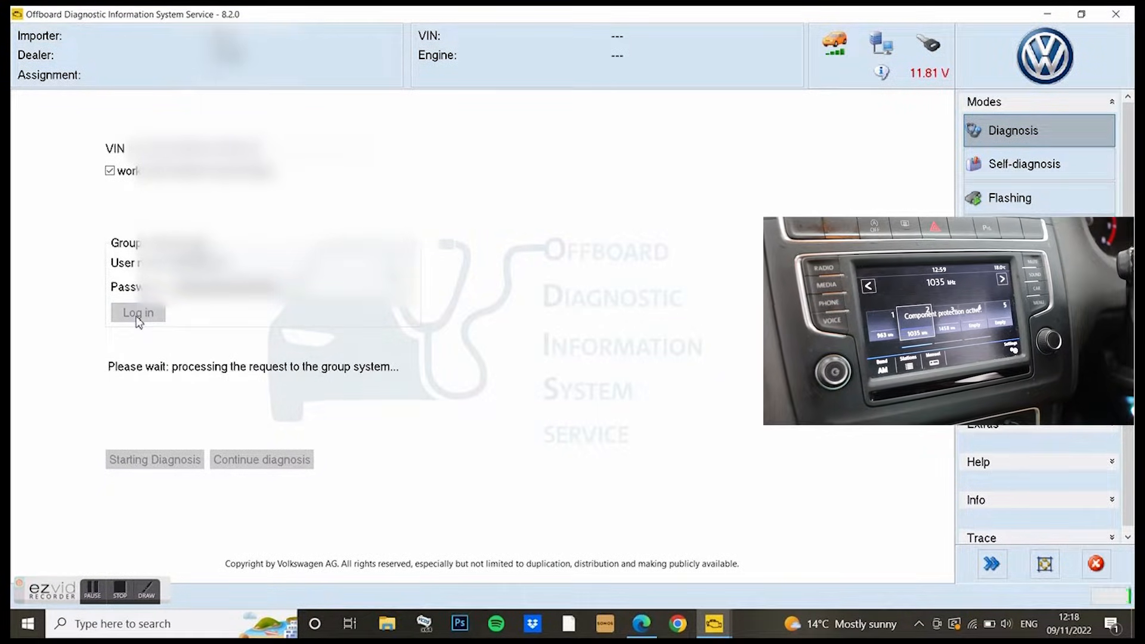
pyautogui.click(137, 313)
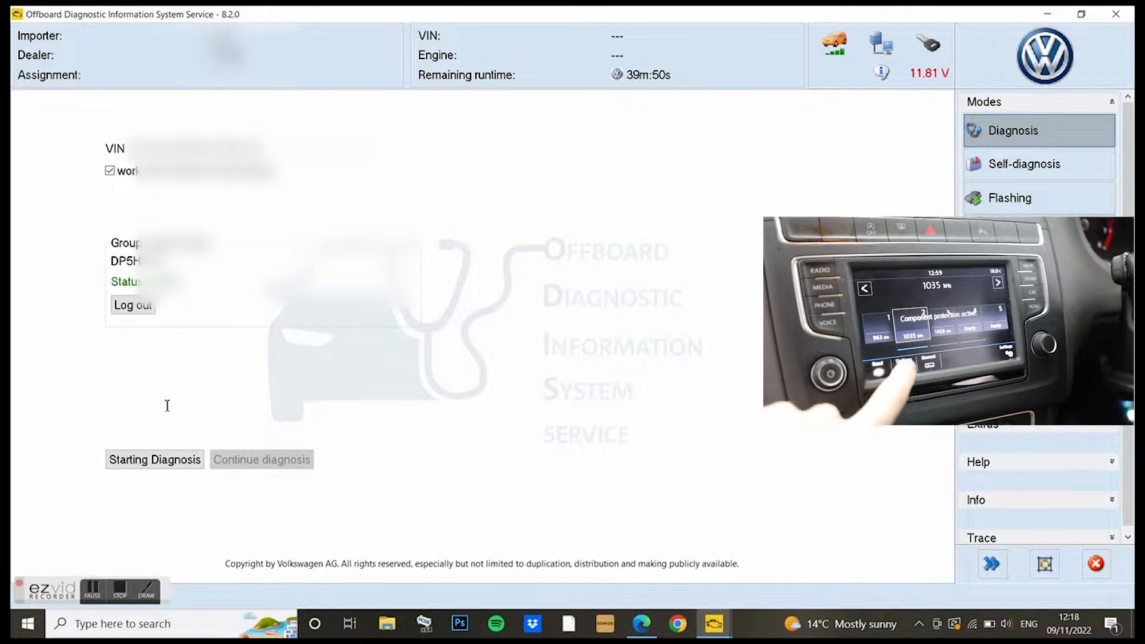
pyautogui.click(153, 459)
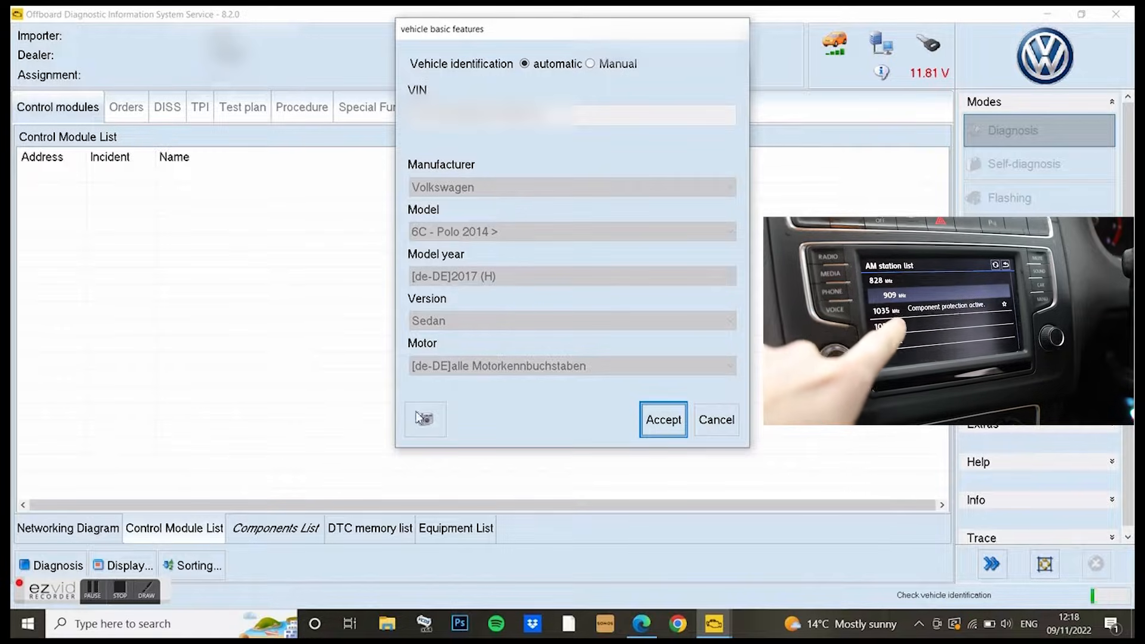
# Accept the identified Volkswagen Polo basic features so the 18 control modules are read.
pyautogui.click(662, 419)
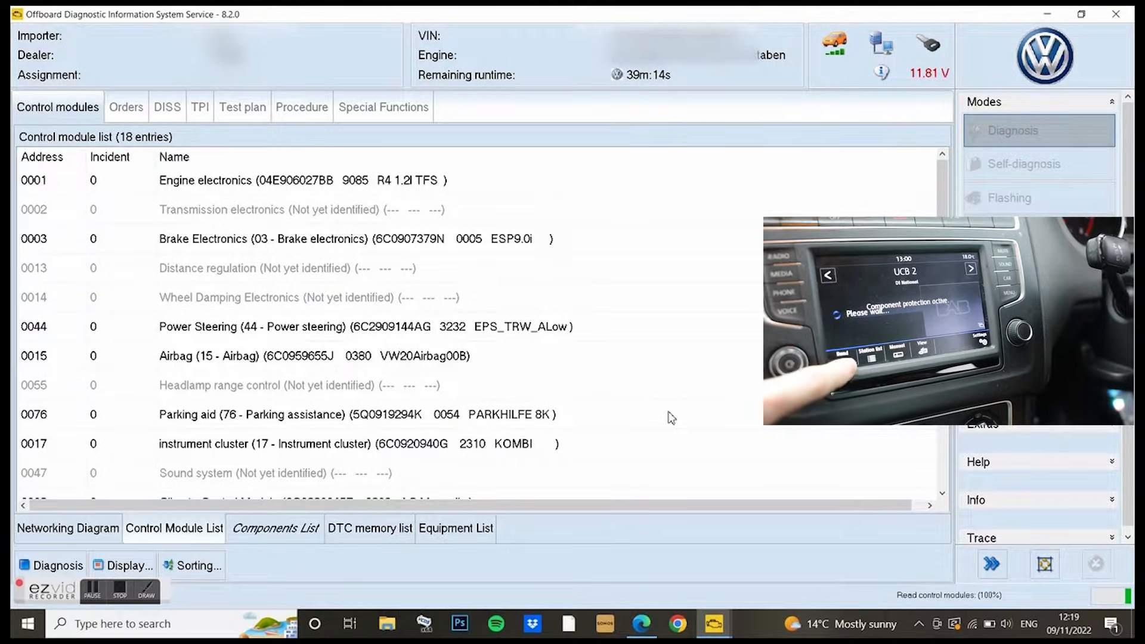
# Review the test plan with gateway and digital radio antenna tests, then return to the control module list.
pyautogui.click(301, 106)
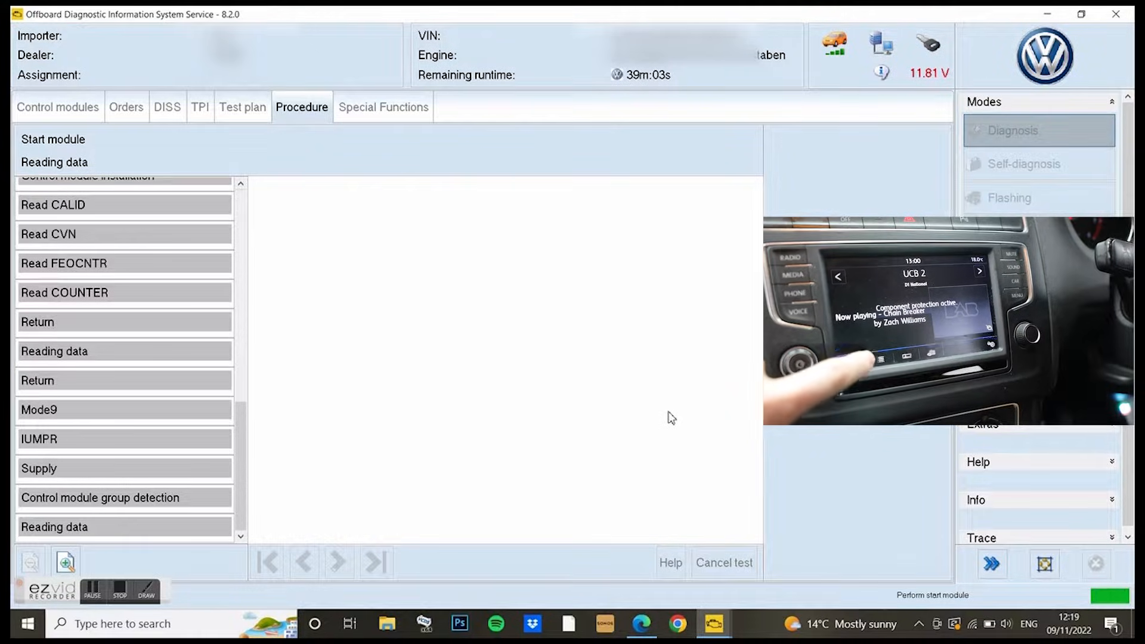
pyautogui.click(242, 107)
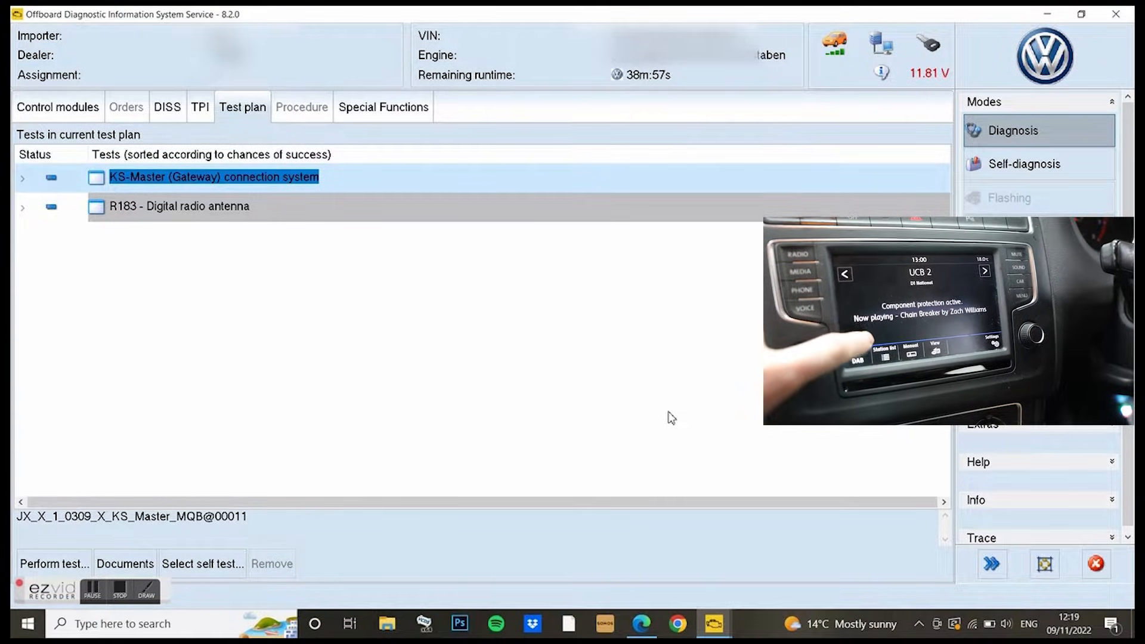
pyautogui.click(57, 106)
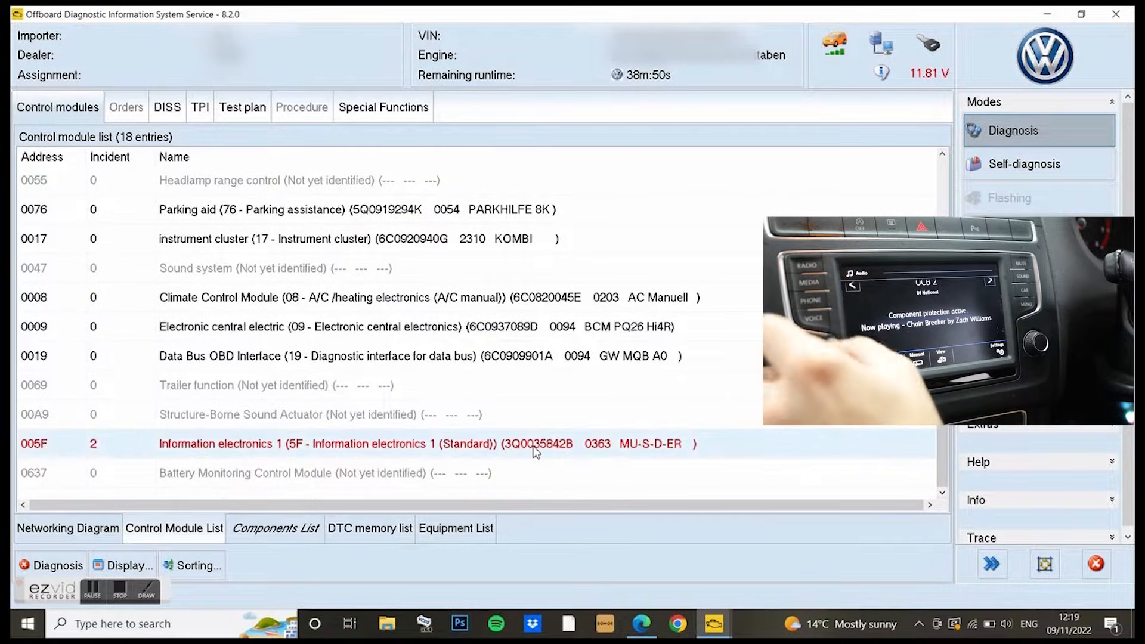
# Run the '5F - Component protection, information electronics' guided function on module 005F and continue.
pyautogui.rightClick(534, 444)
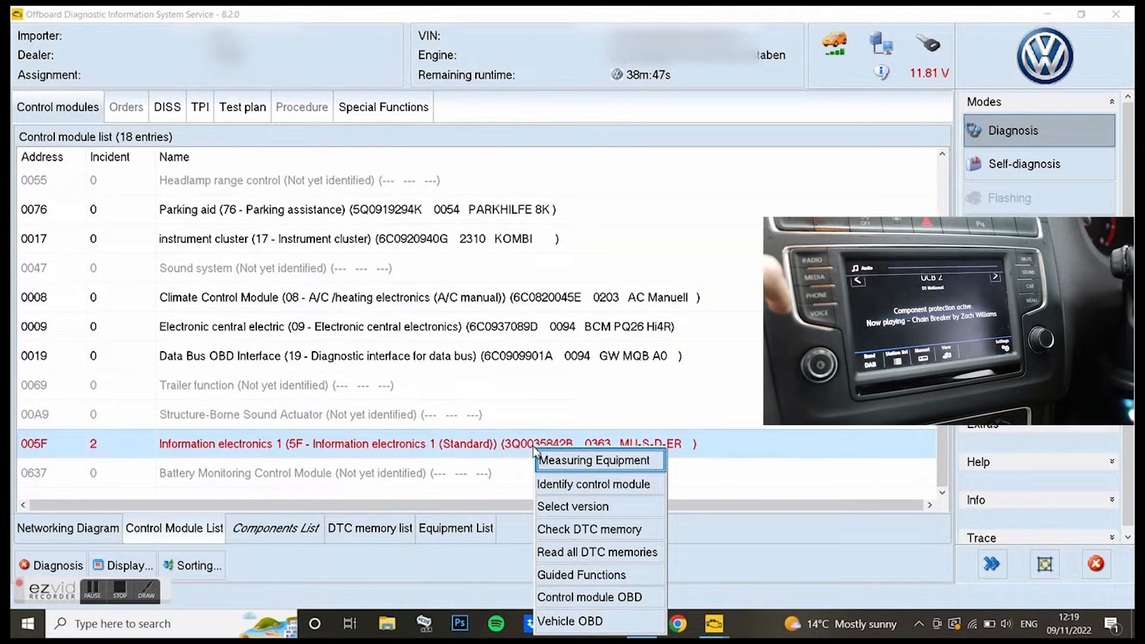
pyautogui.click(581, 575)
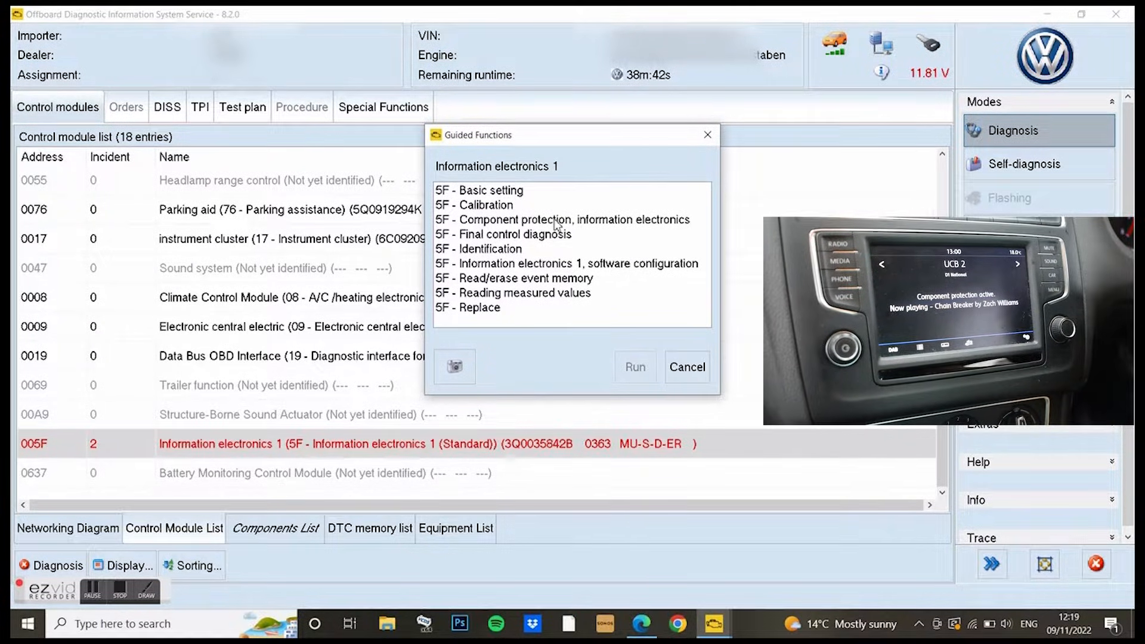
pyautogui.click(562, 219)
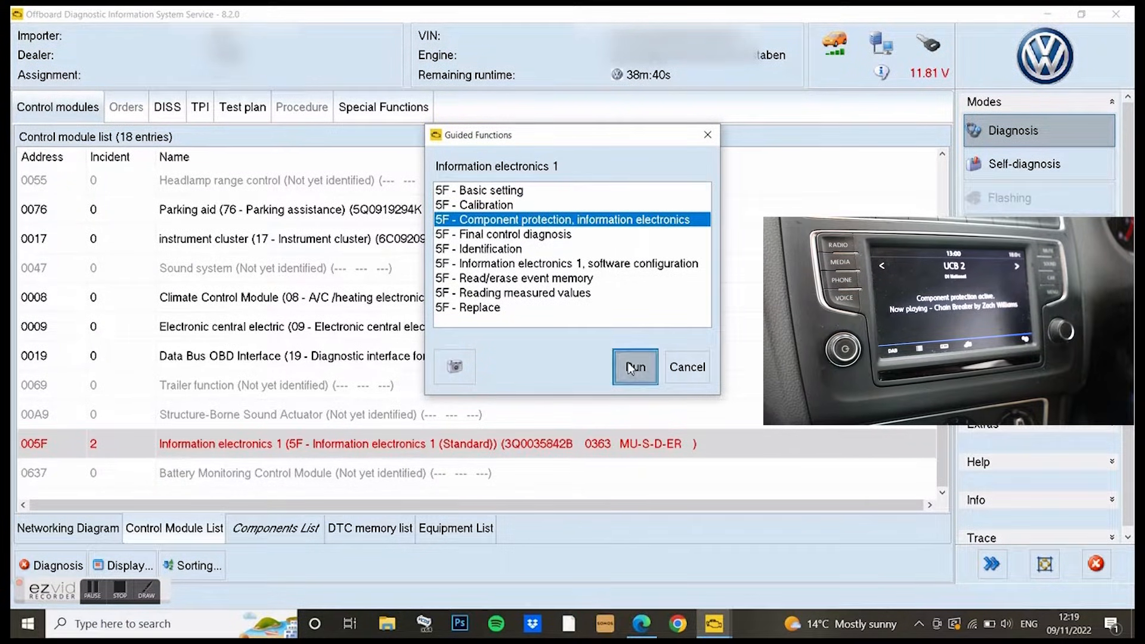
pyautogui.click(634, 367)
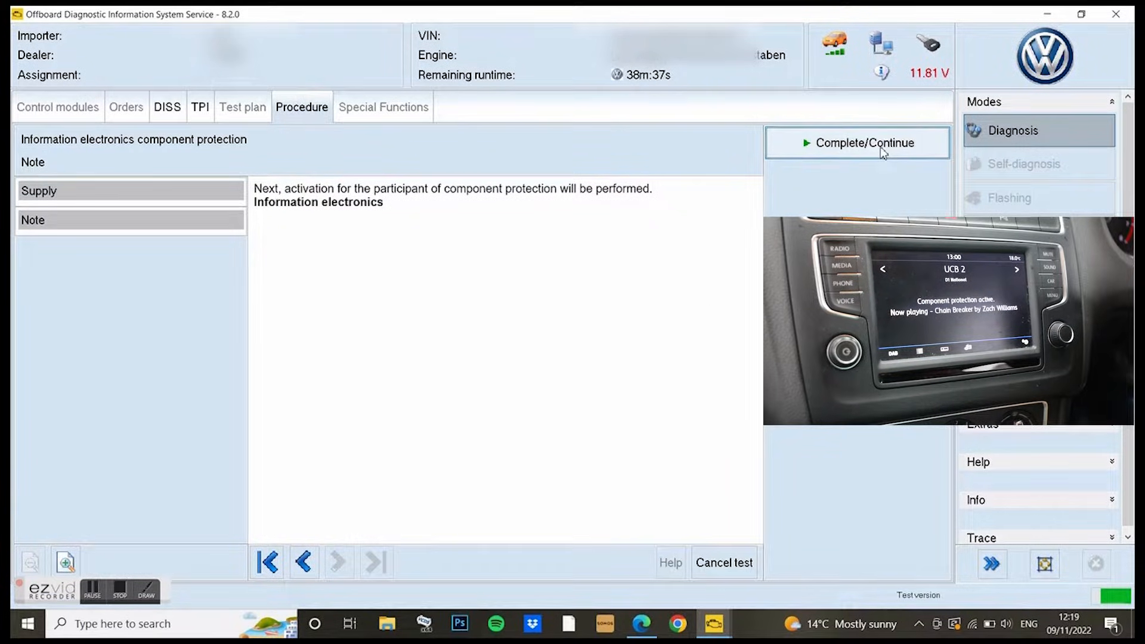
pyautogui.click(867, 142)
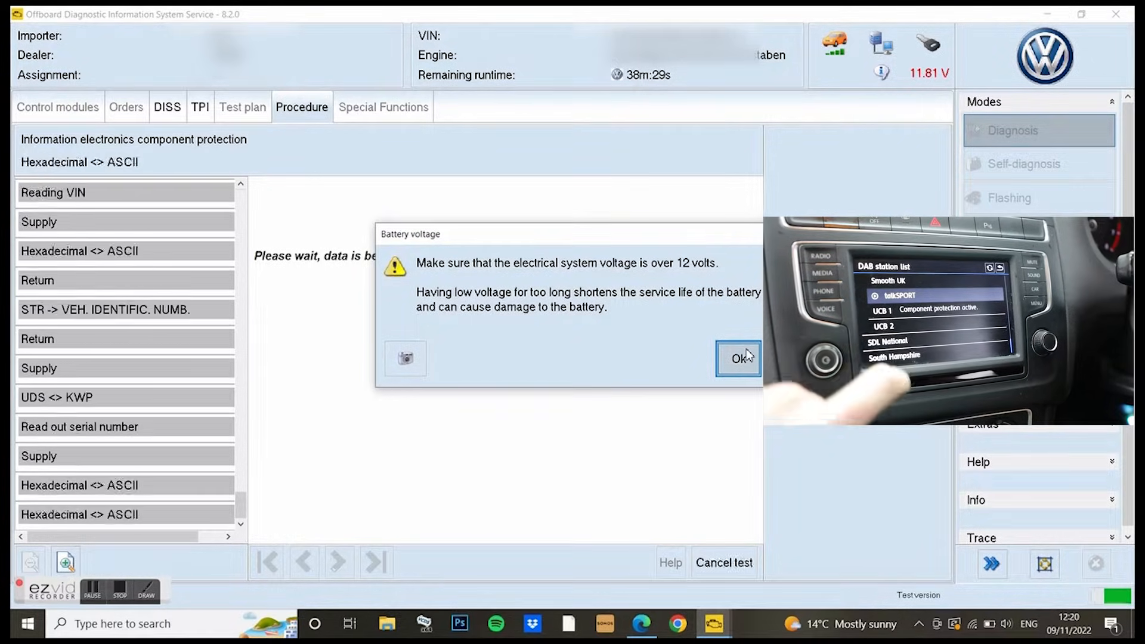
# Acknowledge the battery warning, accept the DMS BB logon and confirm the log was sent.
pyautogui.click(738, 360)
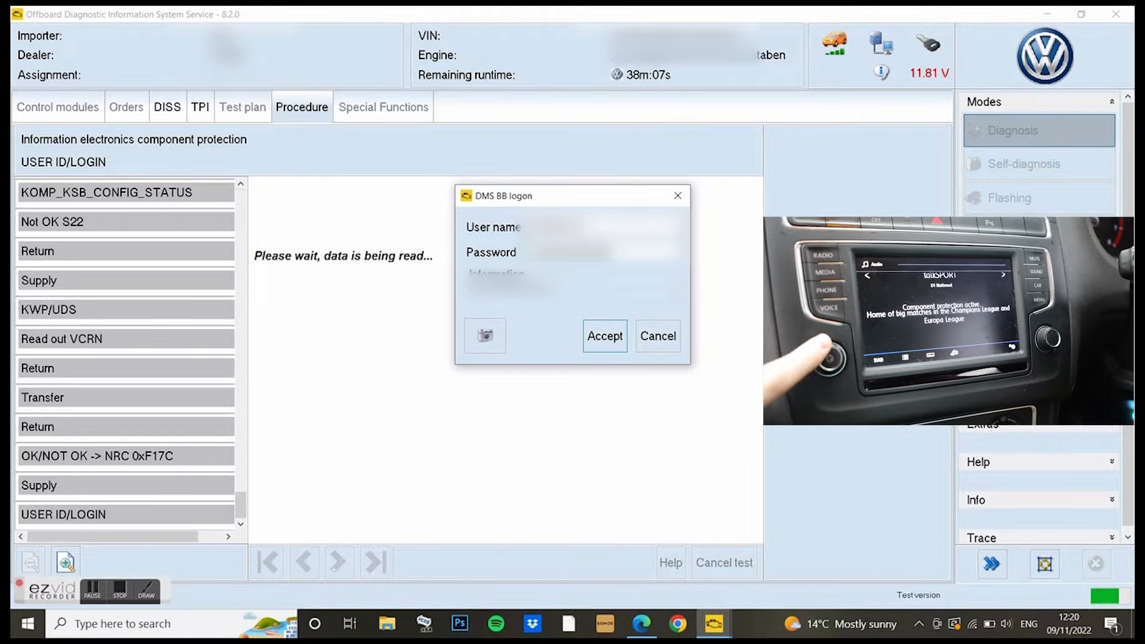
pyautogui.click(604, 336)
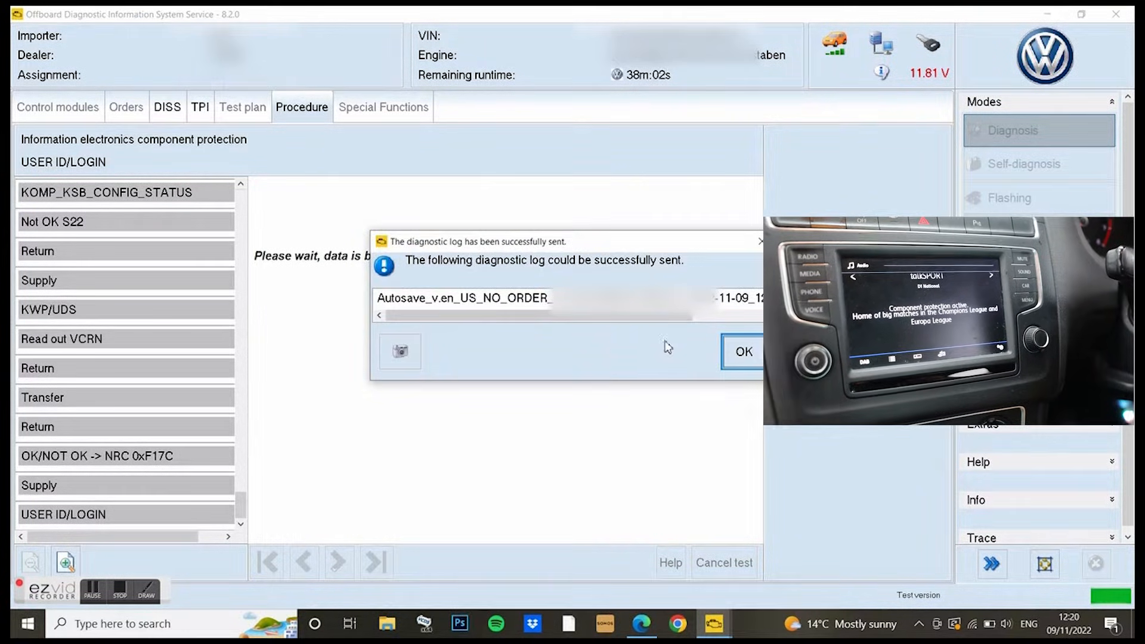
pyautogui.click(742, 350)
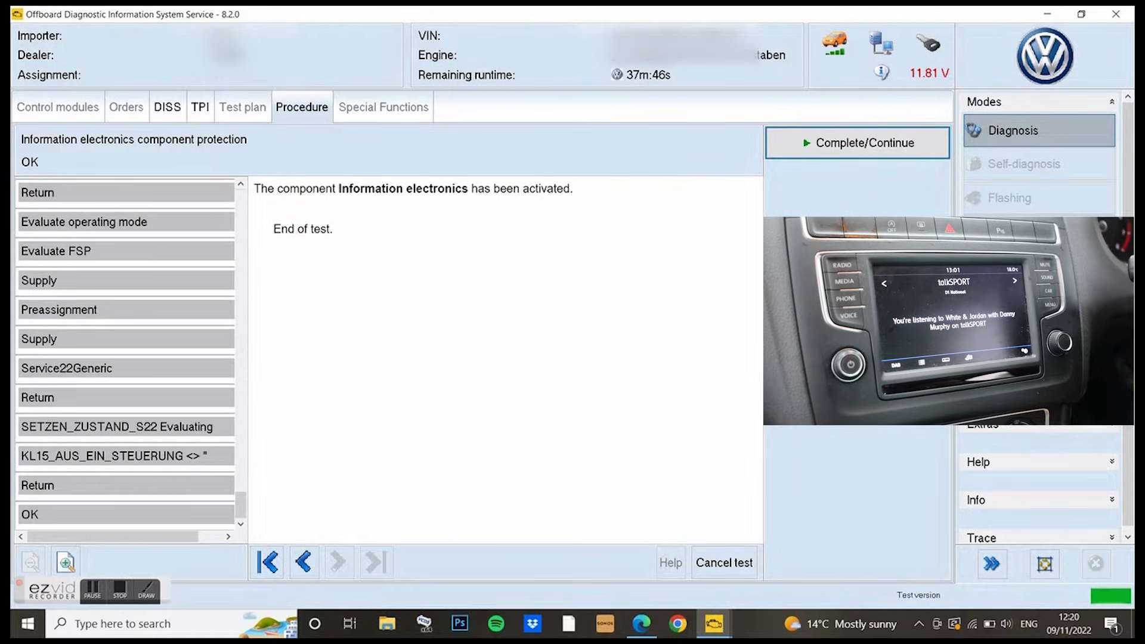
# Finish the component protection test, confirming the information electronics component is activated.
pyautogui.click(857, 142)
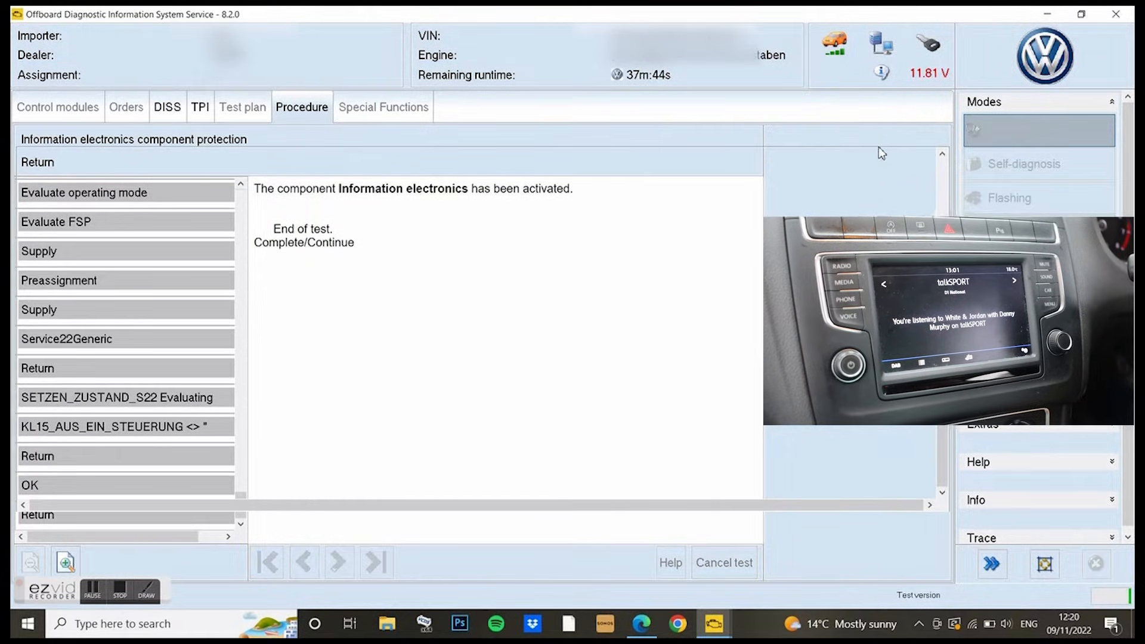
pyautogui.click(57, 106)
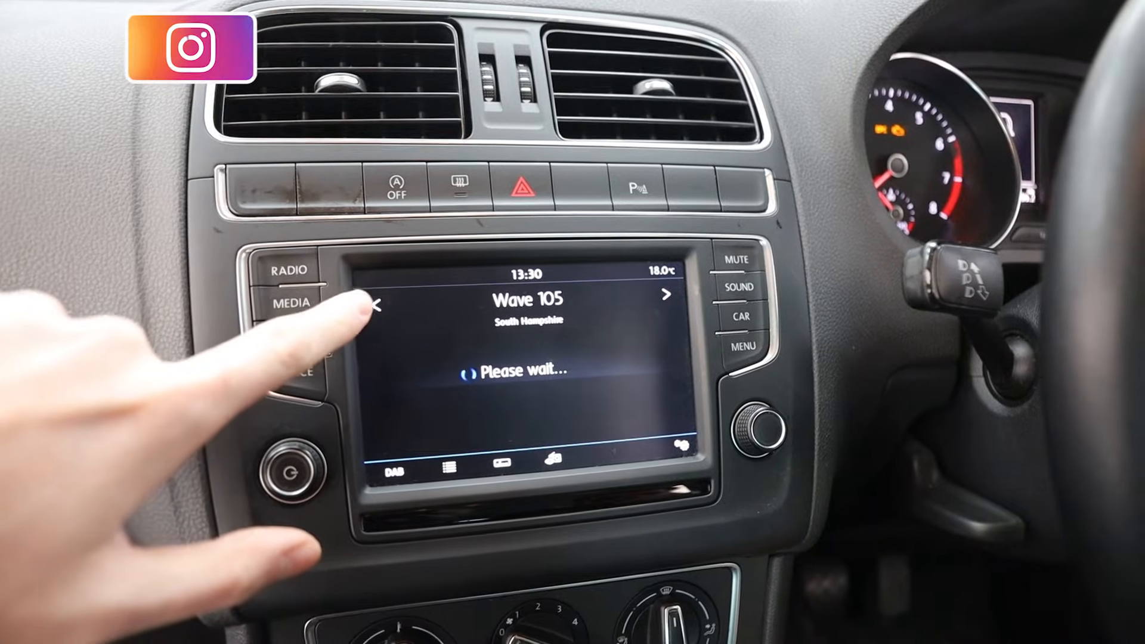
pyautogui.click(380, 305)
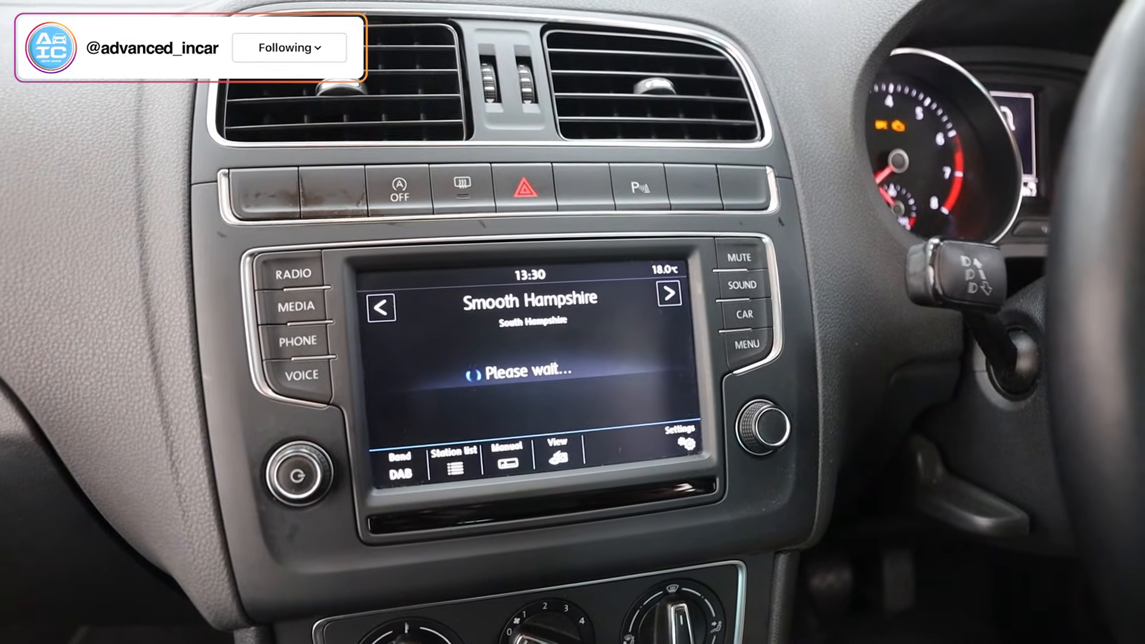